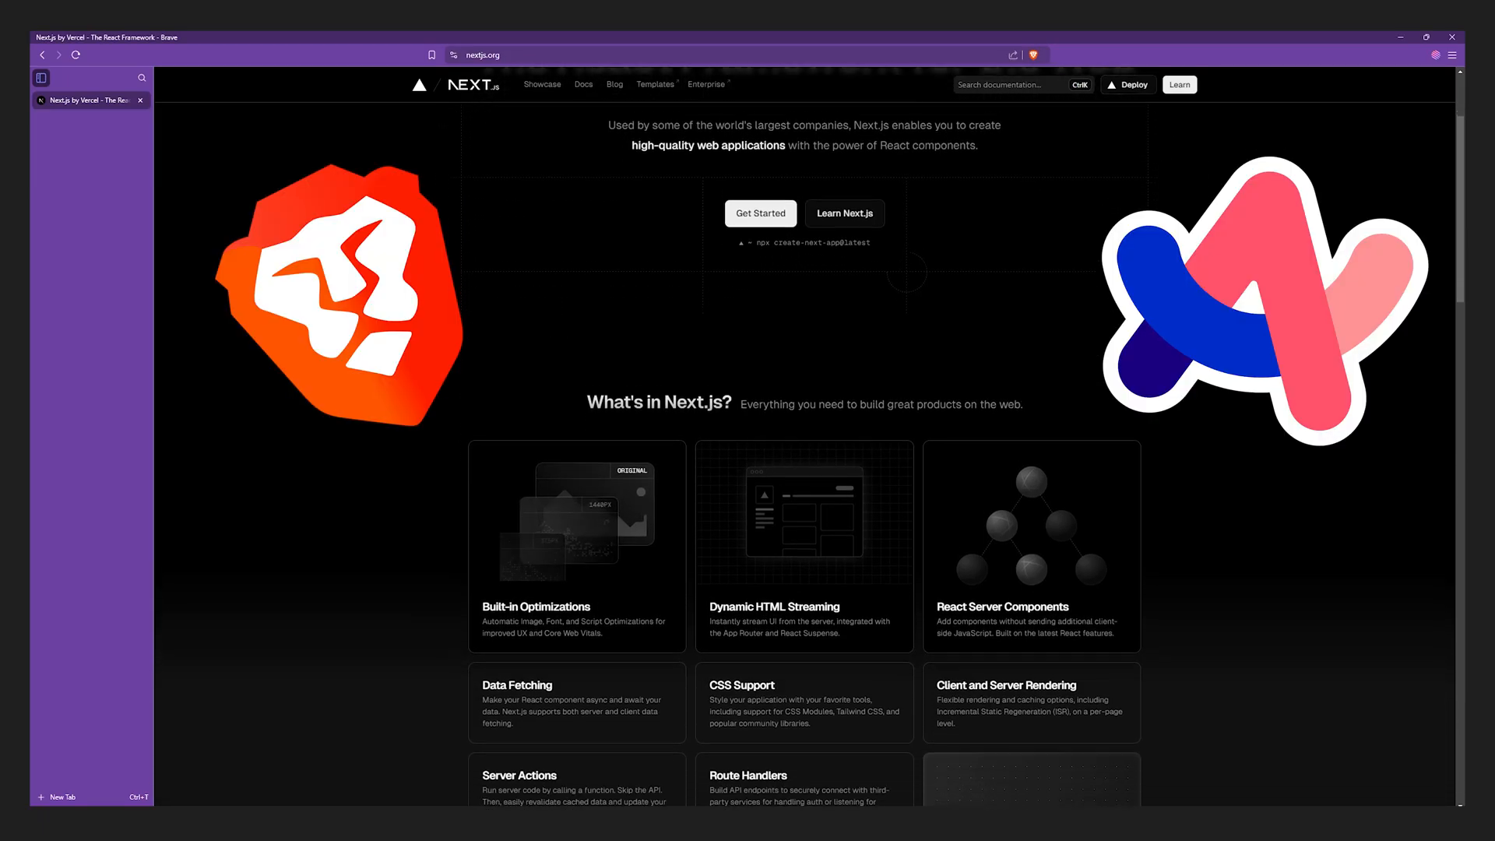
Add a profile named 'Personal' via the main menu, choosing the purple colour swatch.
{"action": "scroll", "scroll_direction": "down", "scroll_amount": 3}
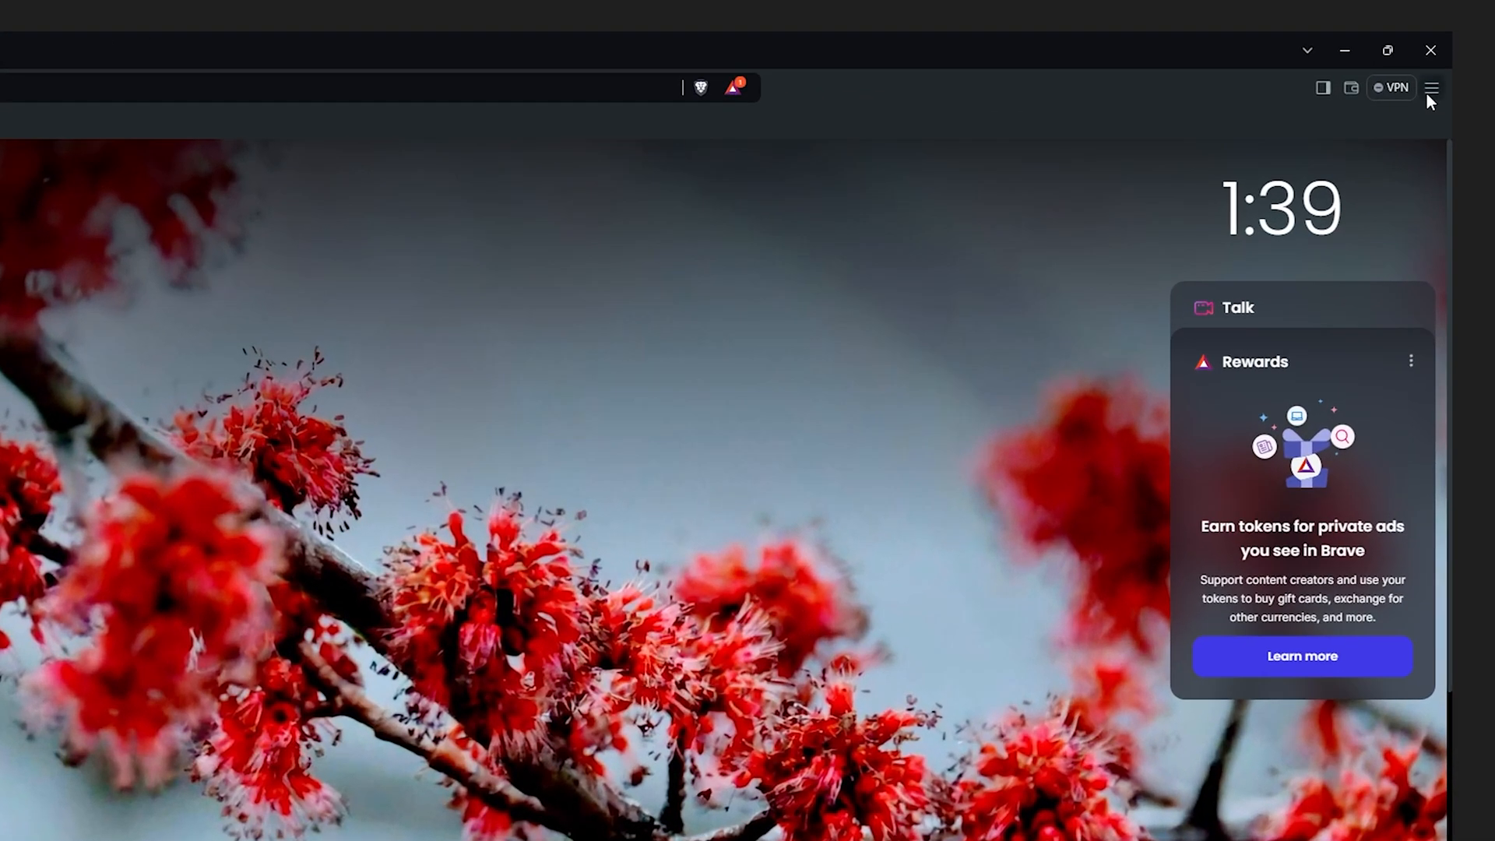
{"action": "left_click", "coordinate": [1431, 87]}
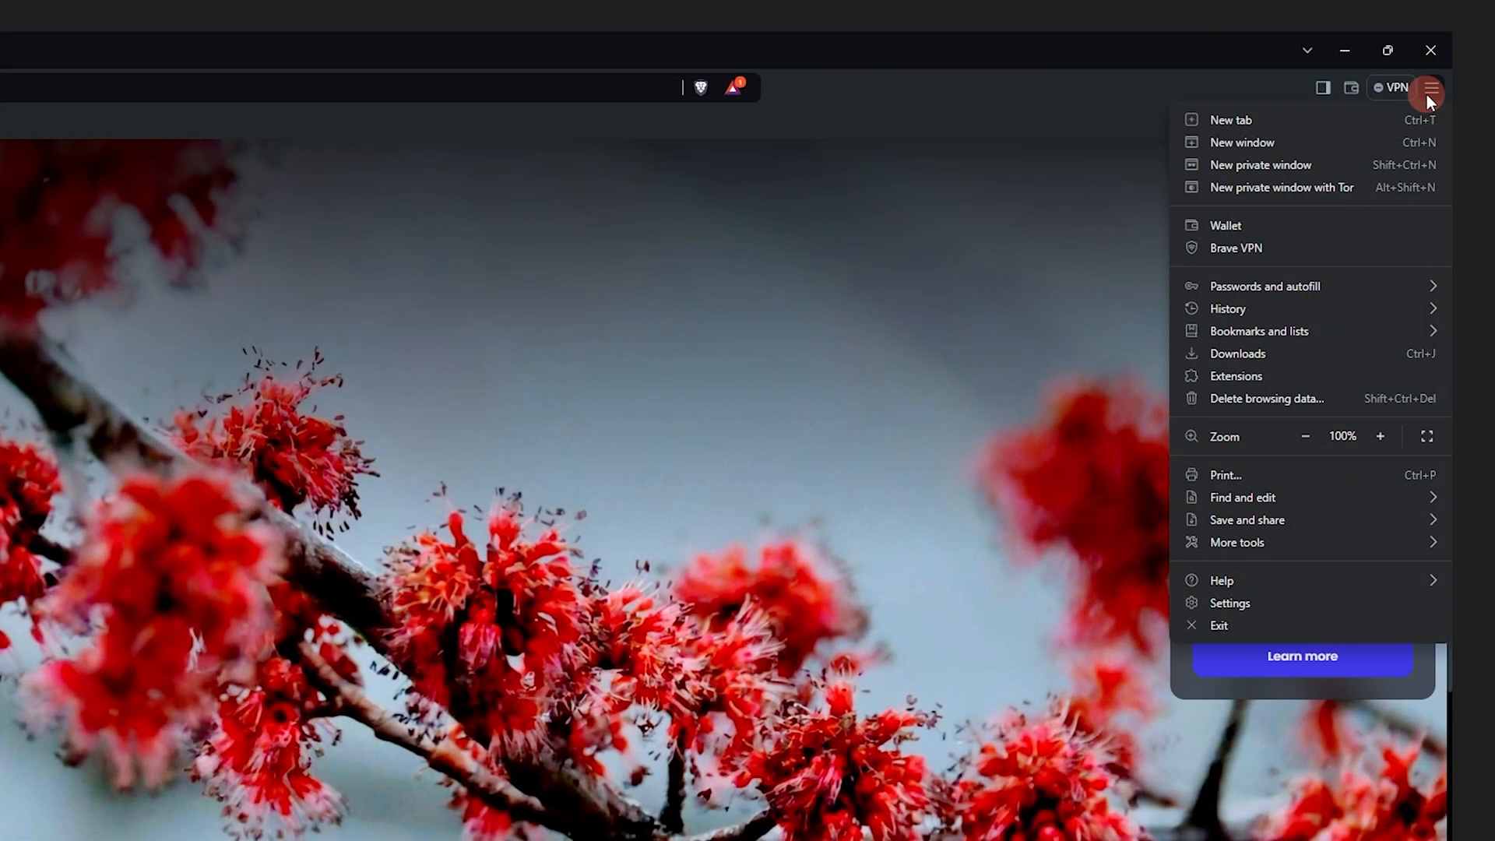
{"action": "left_click", "coordinate": [1237, 542]}
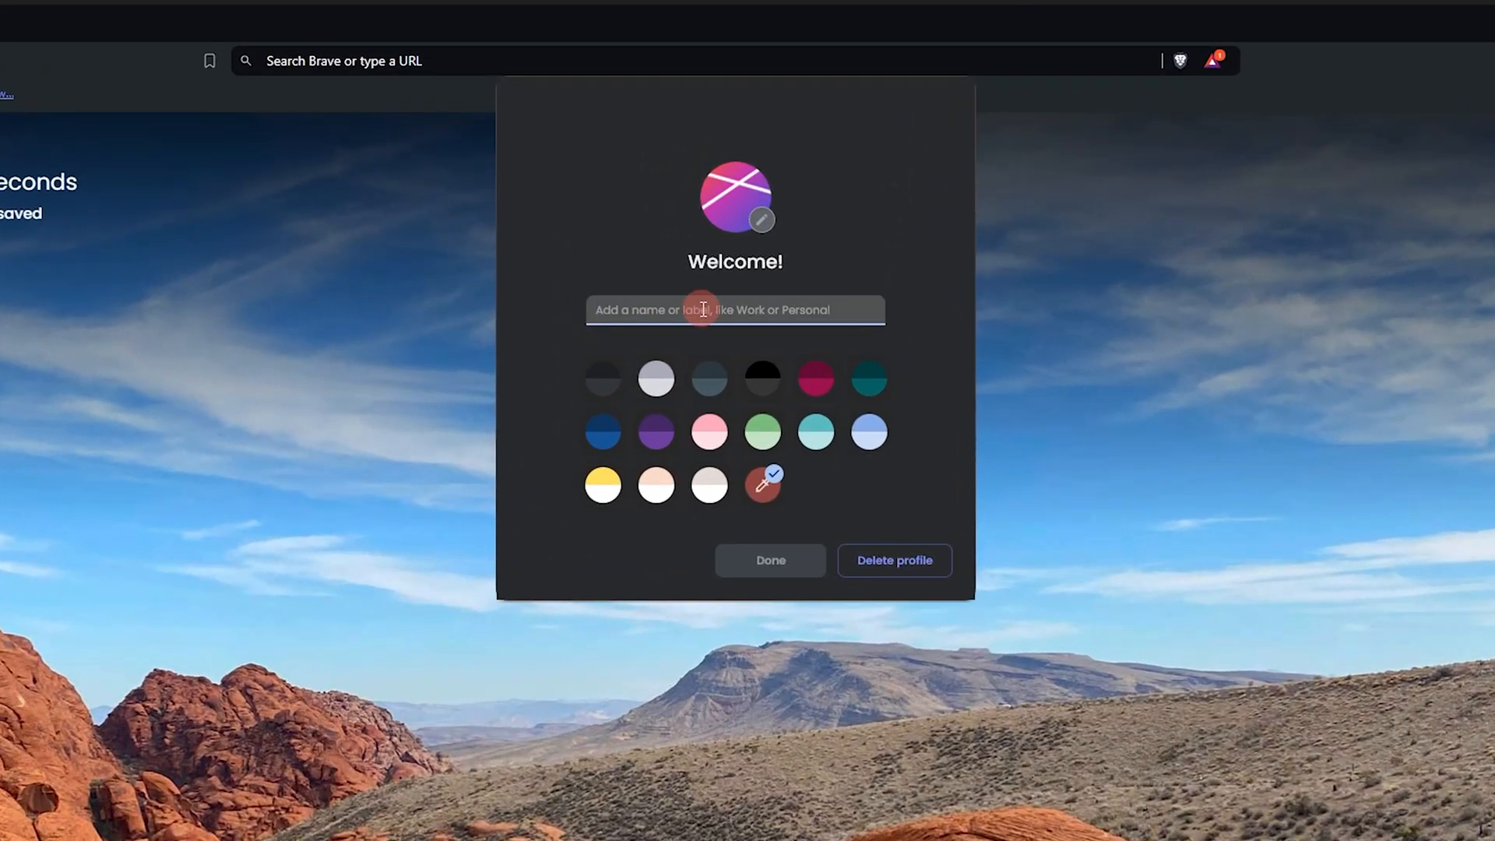
{"action": "type", "text": "Personal"}
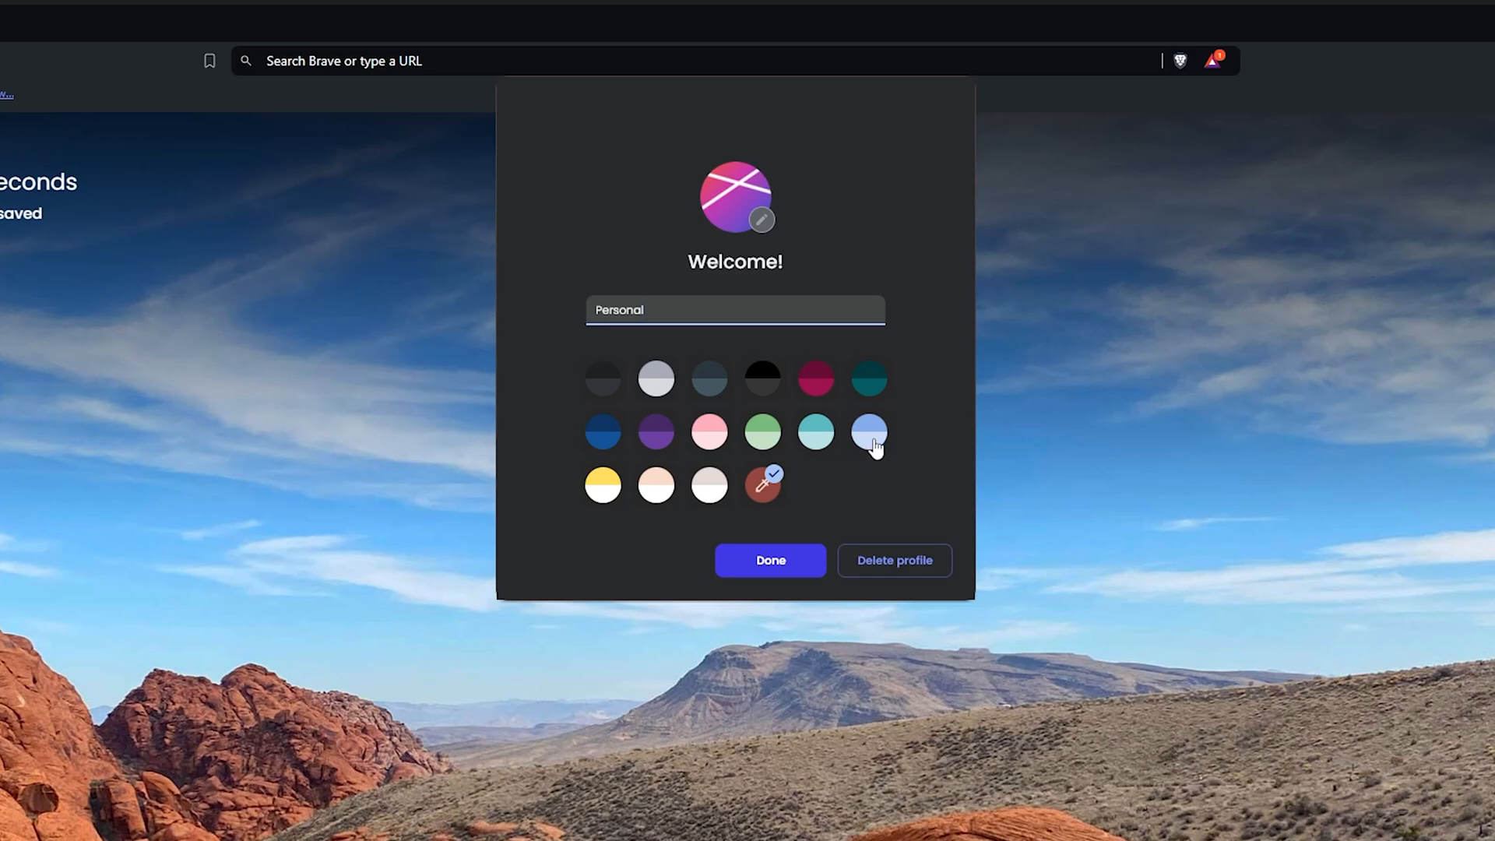
{"action": "left_click", "coordinate": [656, 433]}
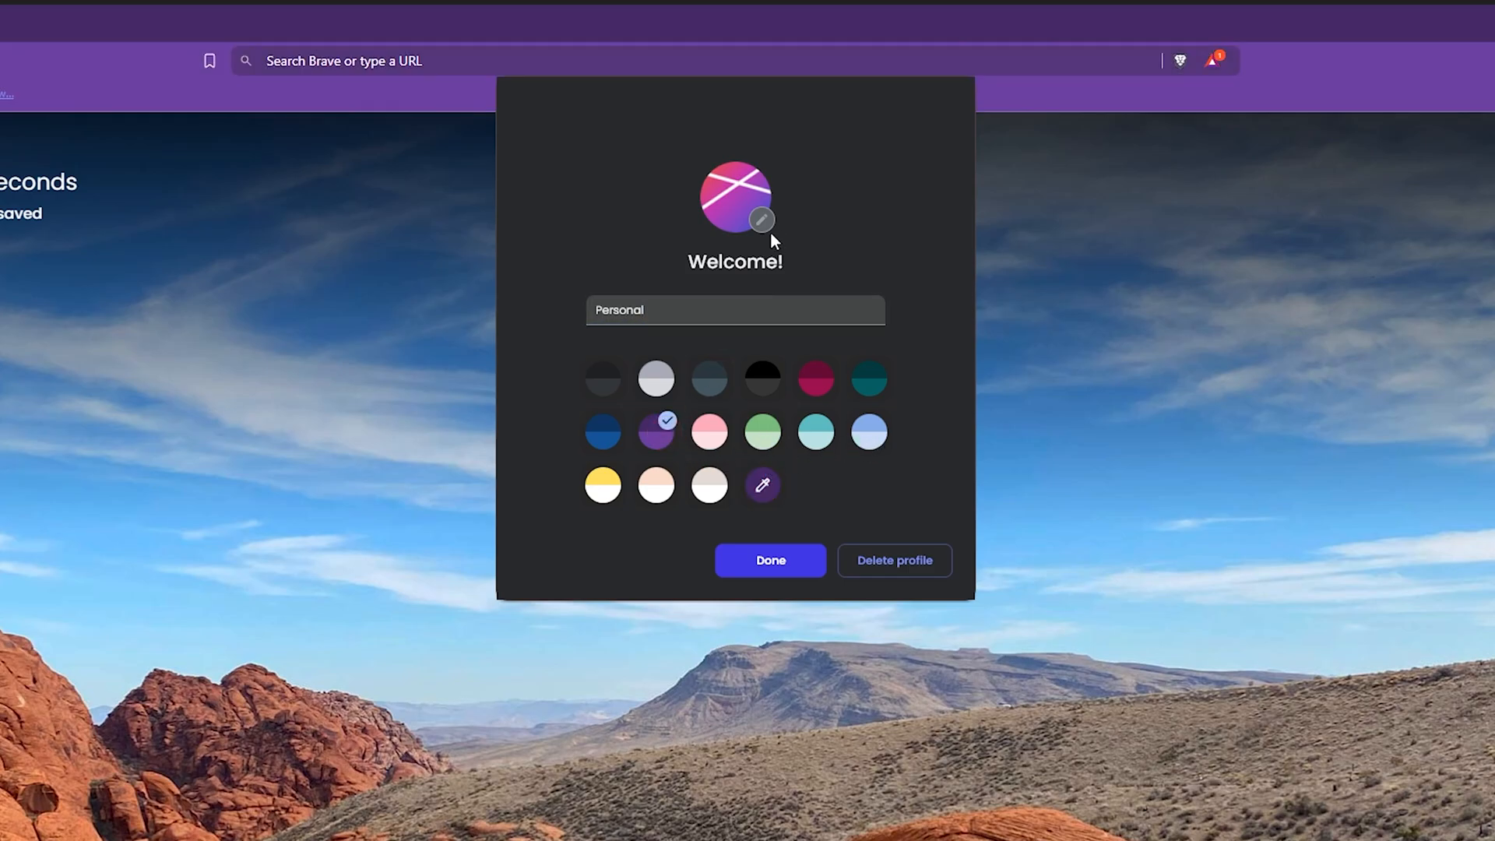
{"action": "left_click", "coordinate": [760, 218]}
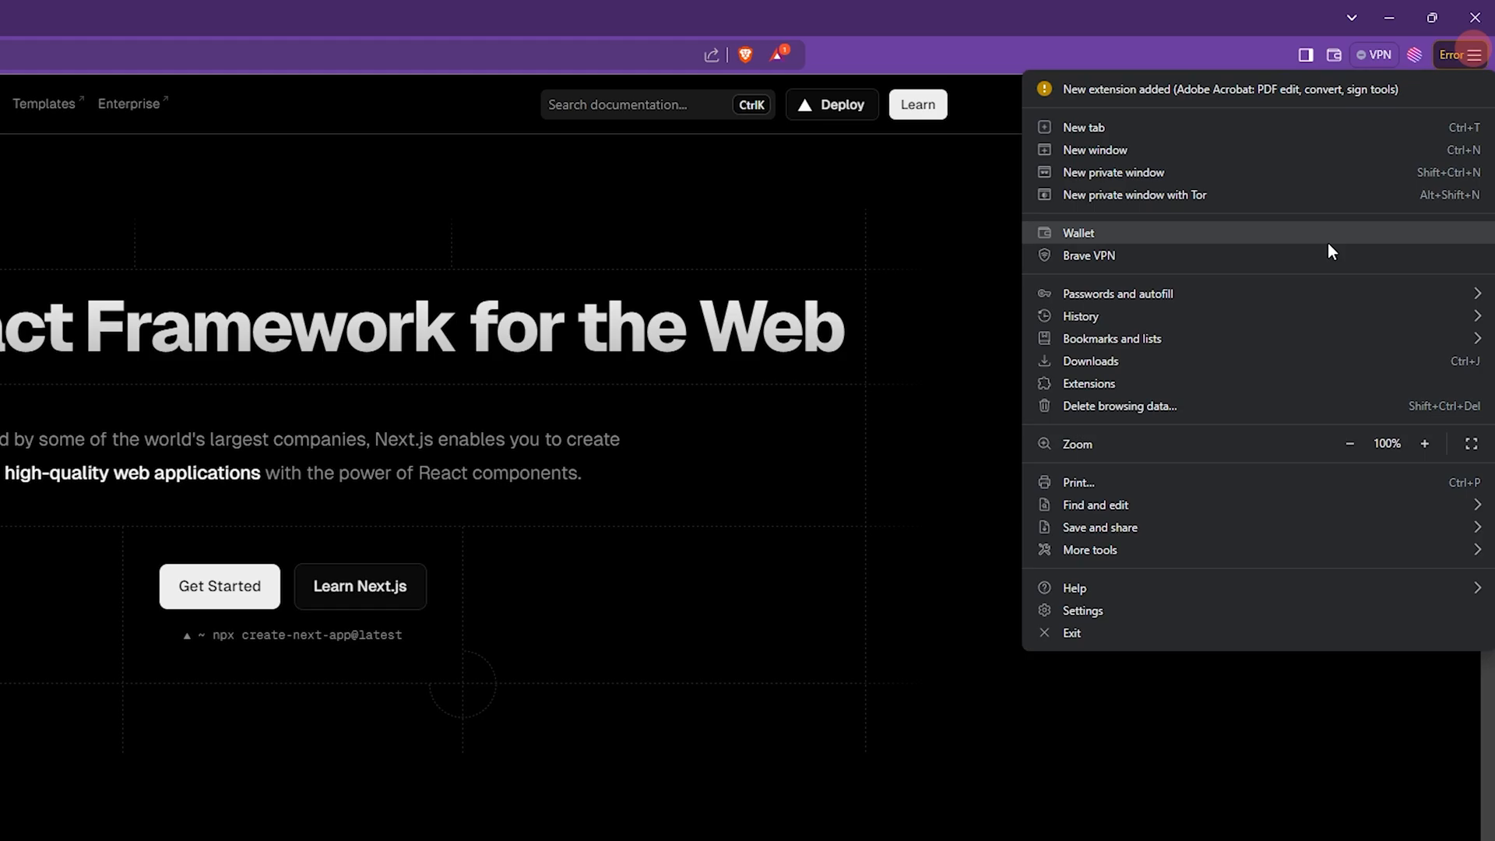
Set On startup to 'Open the New Tab page', then move to the Appearance settings.
{"action": "left_click", "coordinate": [1083, 611]}
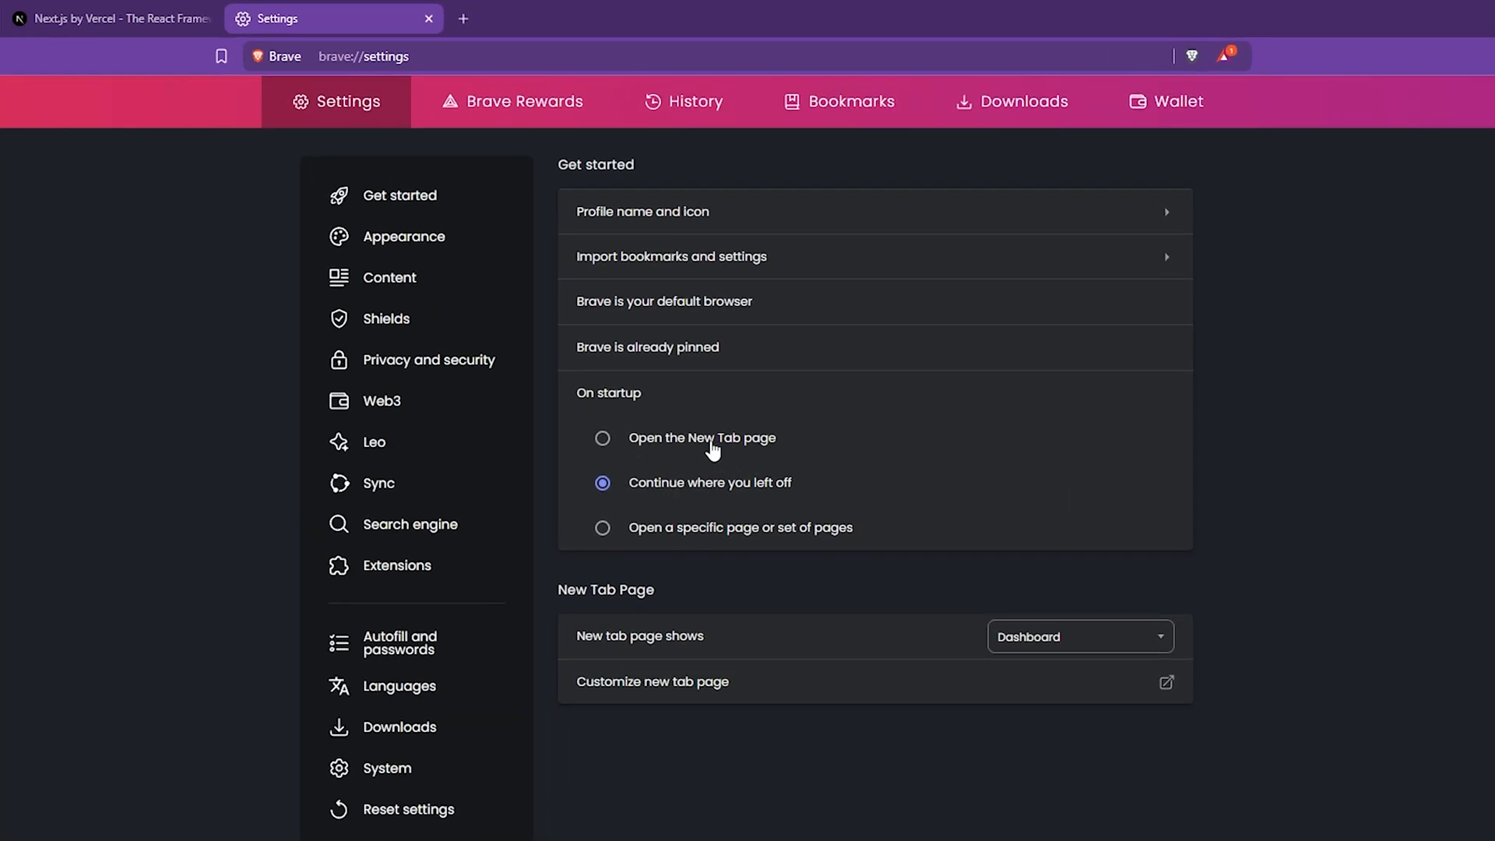
{"action": "left_click", "coordinate": [601, 437]}
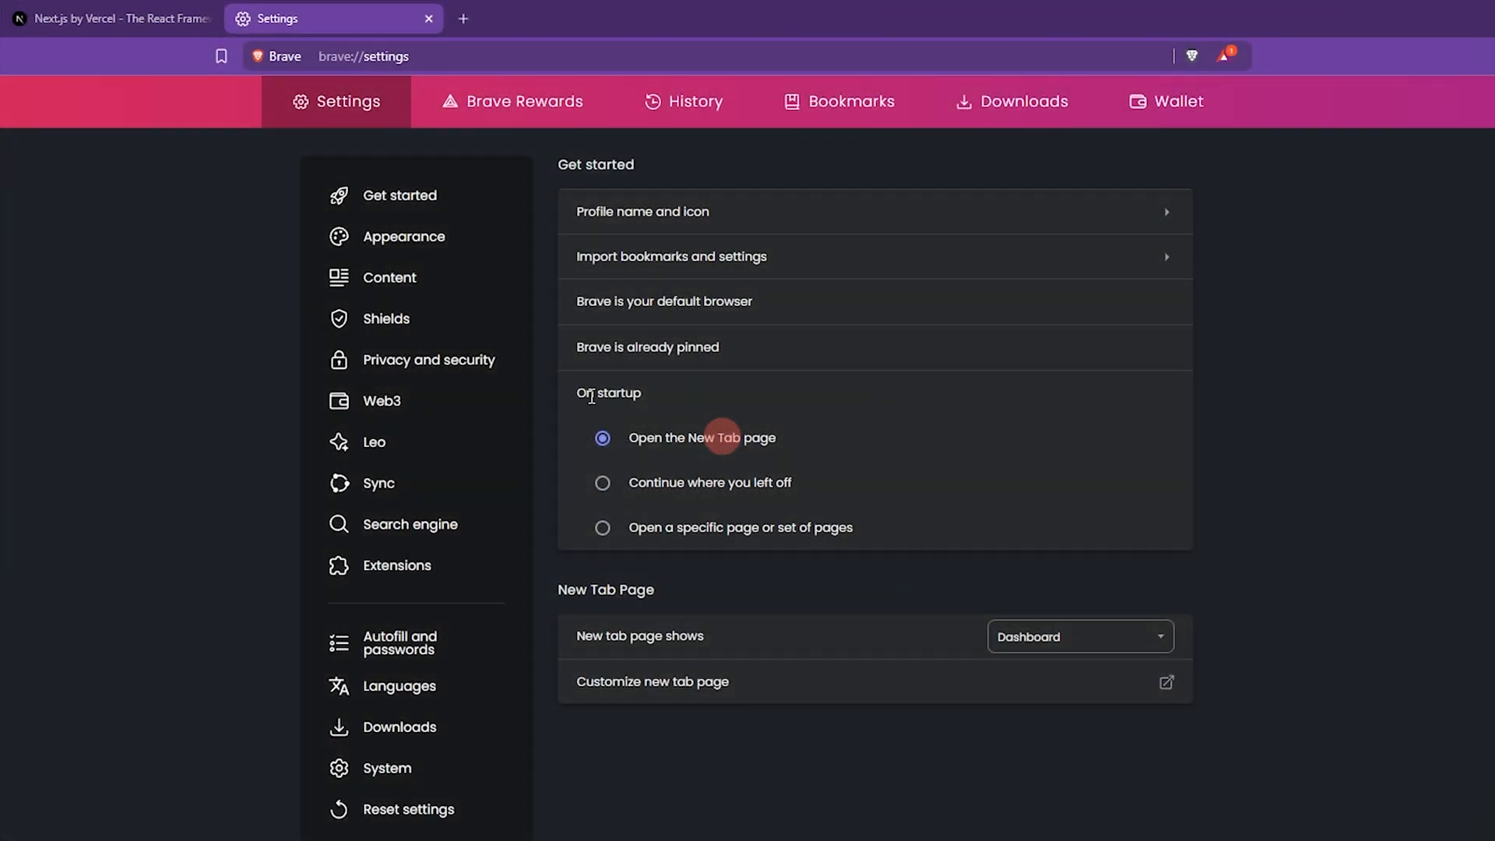
{"action": "left_click", "coordinate": [396, 236]}
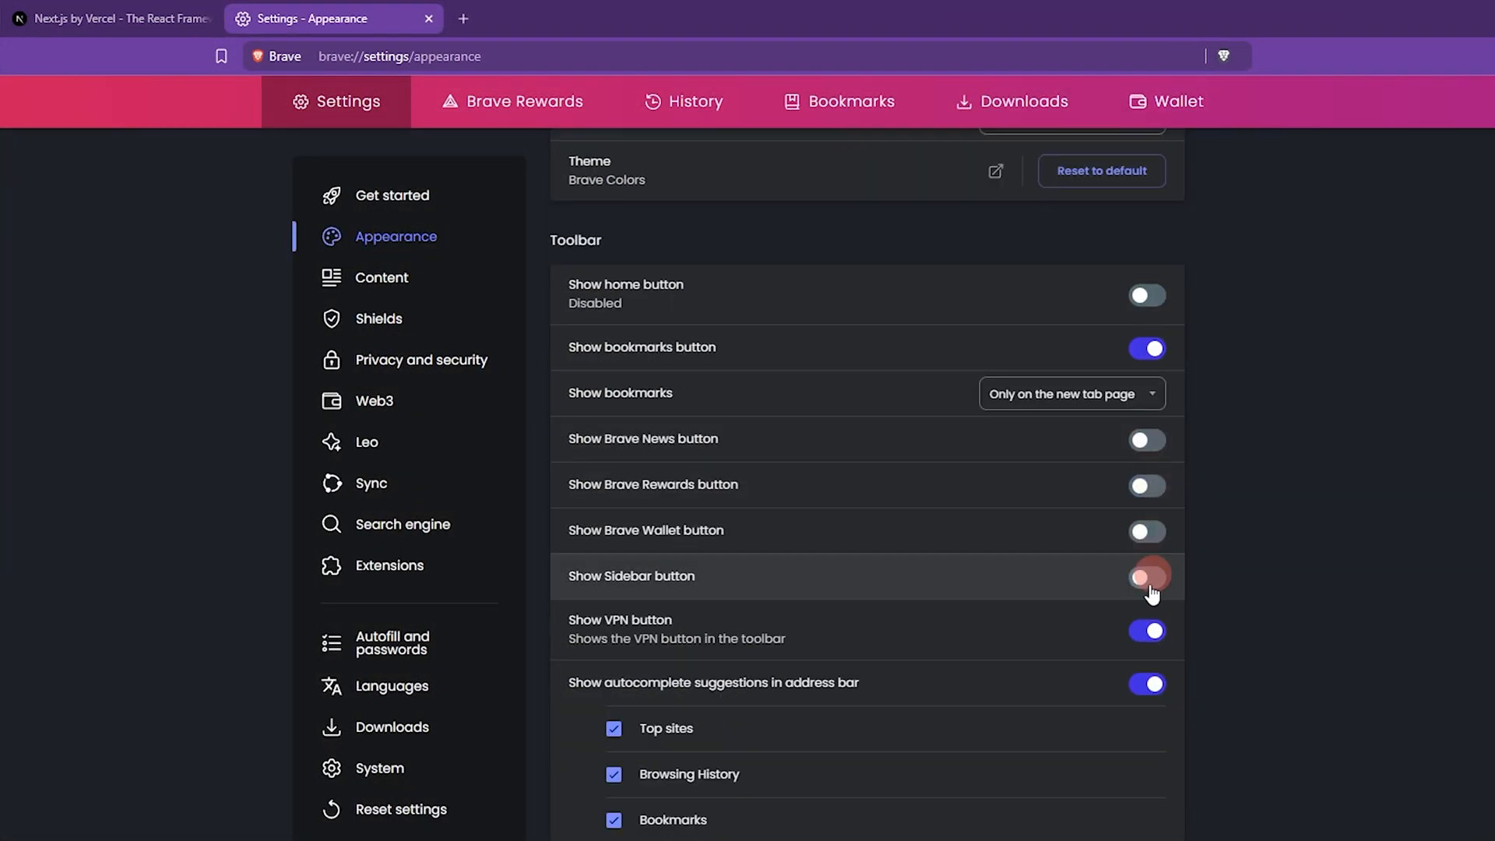
Enable 'Use vertical tabs' in Appearance and close the Settings tab.
{"action": "scroll", "scroll_direction": "down", "scroll_amount": 3}
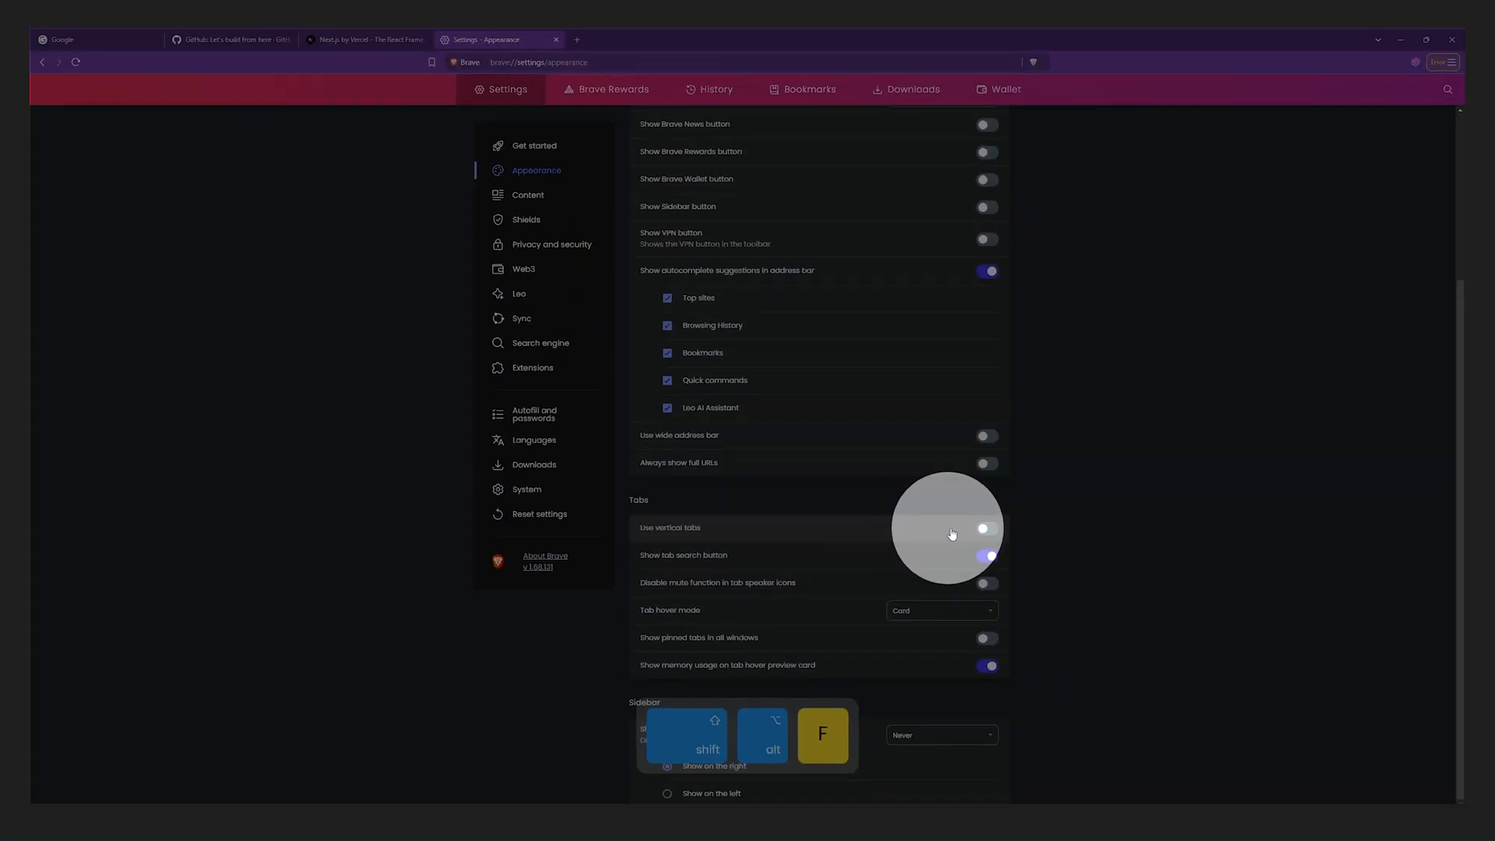
{"action": "left_click", "coordinate": [986, 530]}
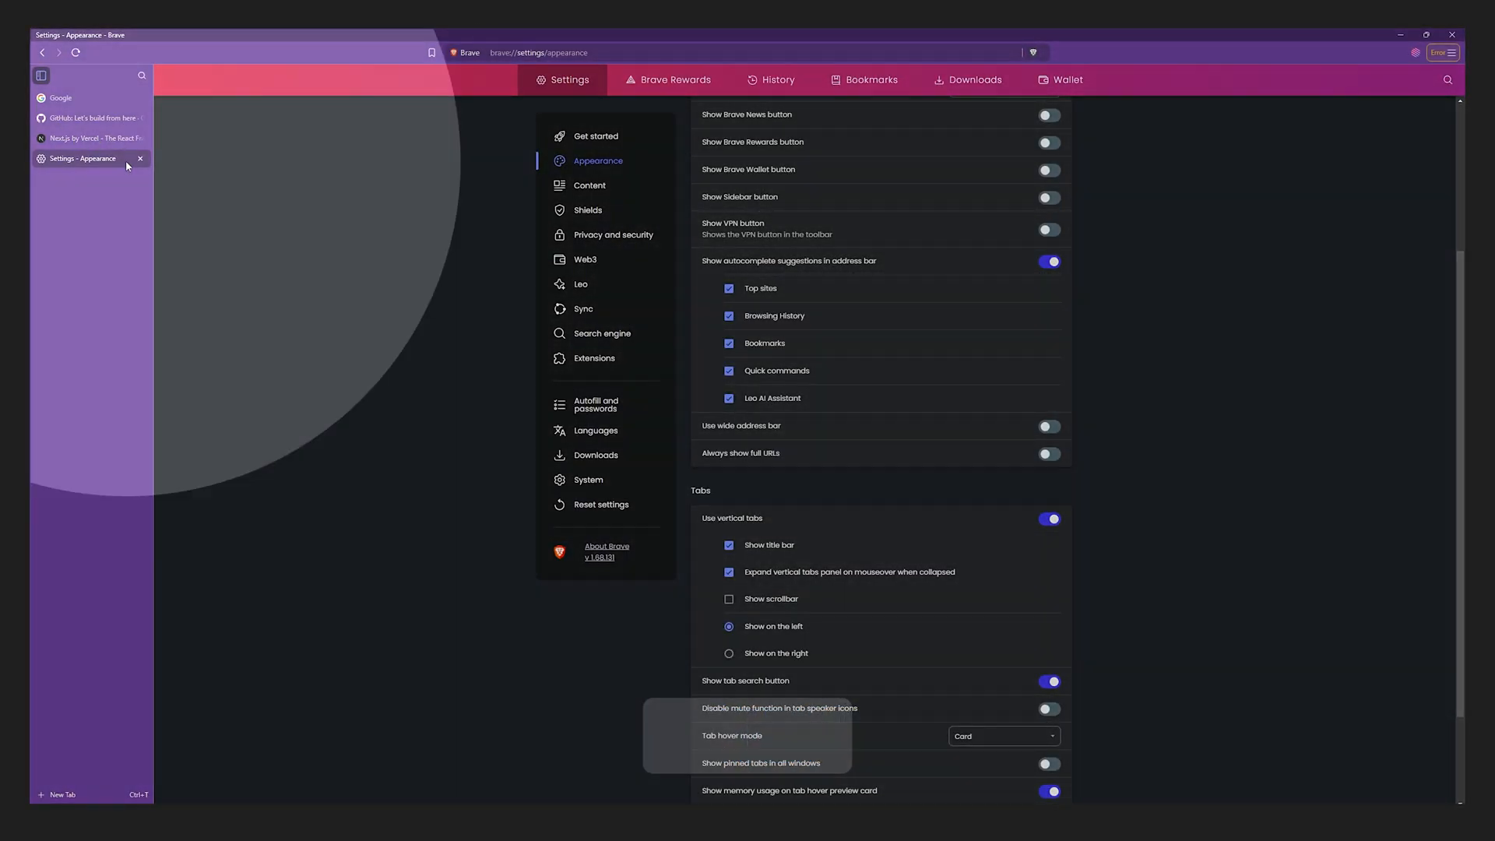
{"action": "left_click", "coordinate": [85, 138]}
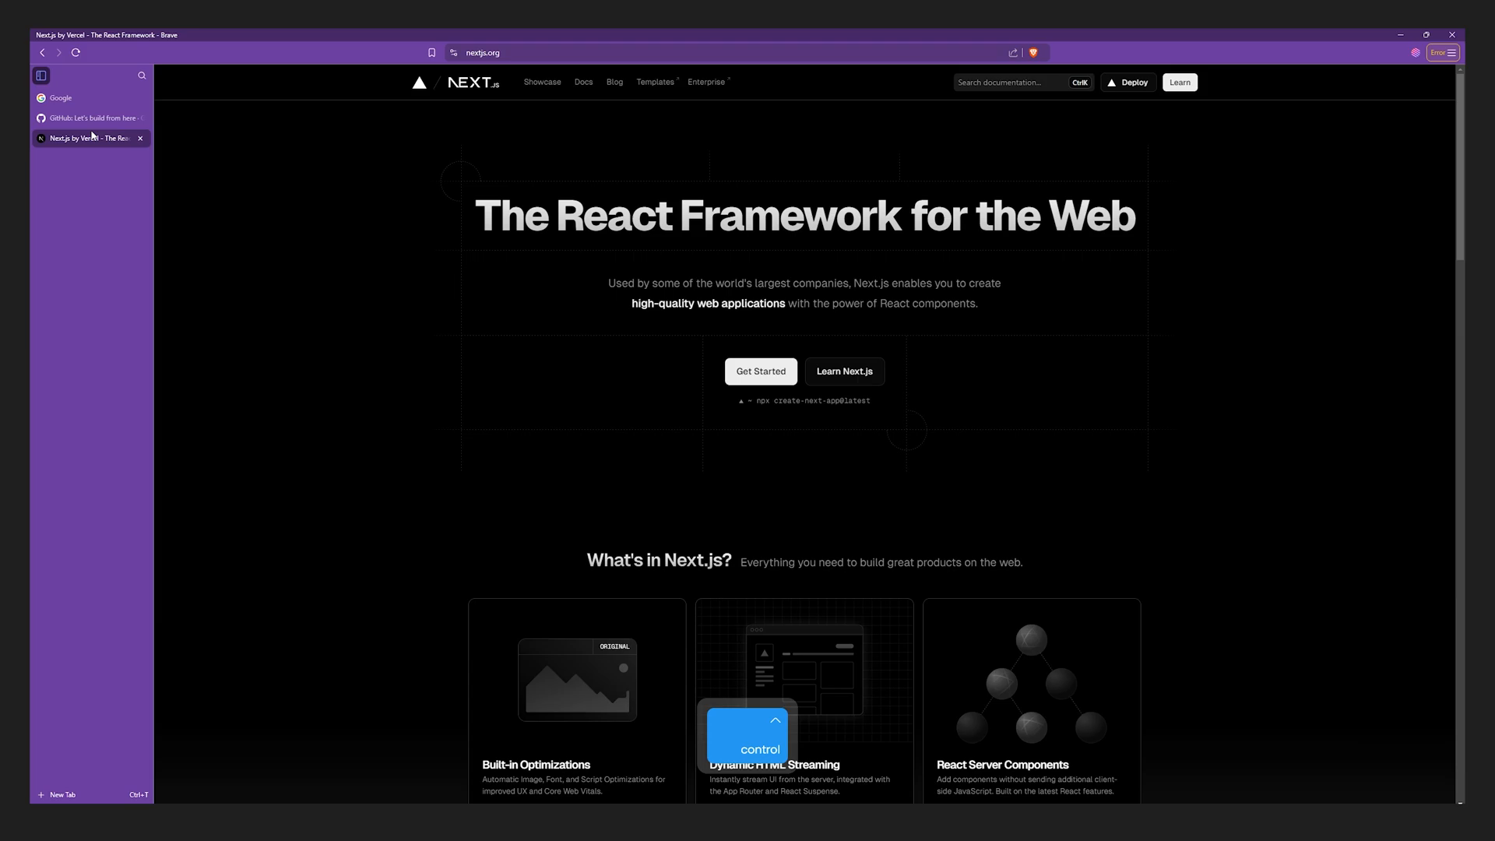
From the Google tab, search the tab list for 'nex' to find and close the Next.js tab.
{"action": "left_click", "coordinate": [90, 119]}
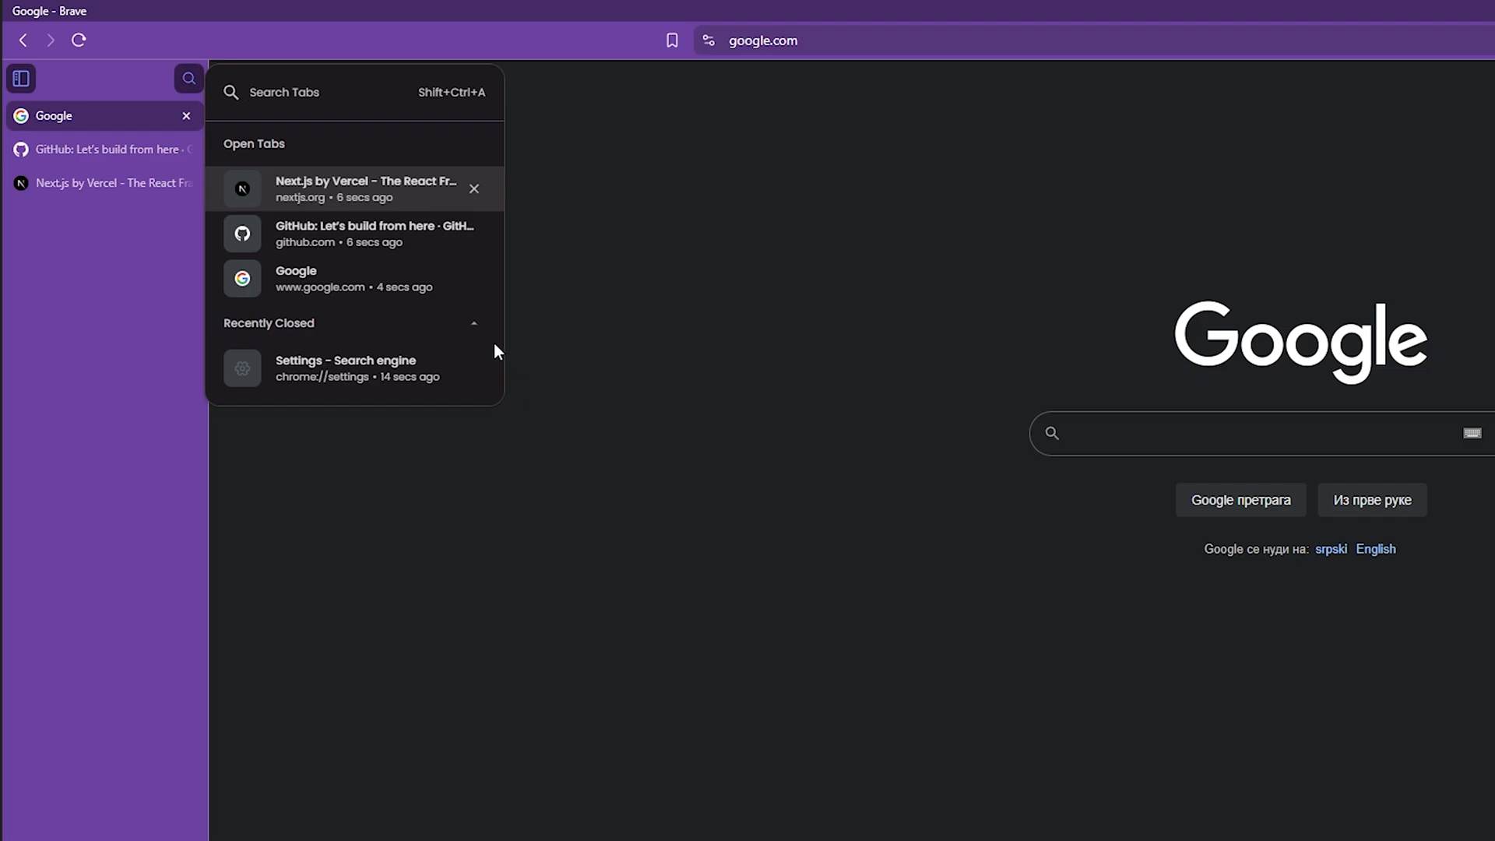
{"action": "type", "text": "search here"}
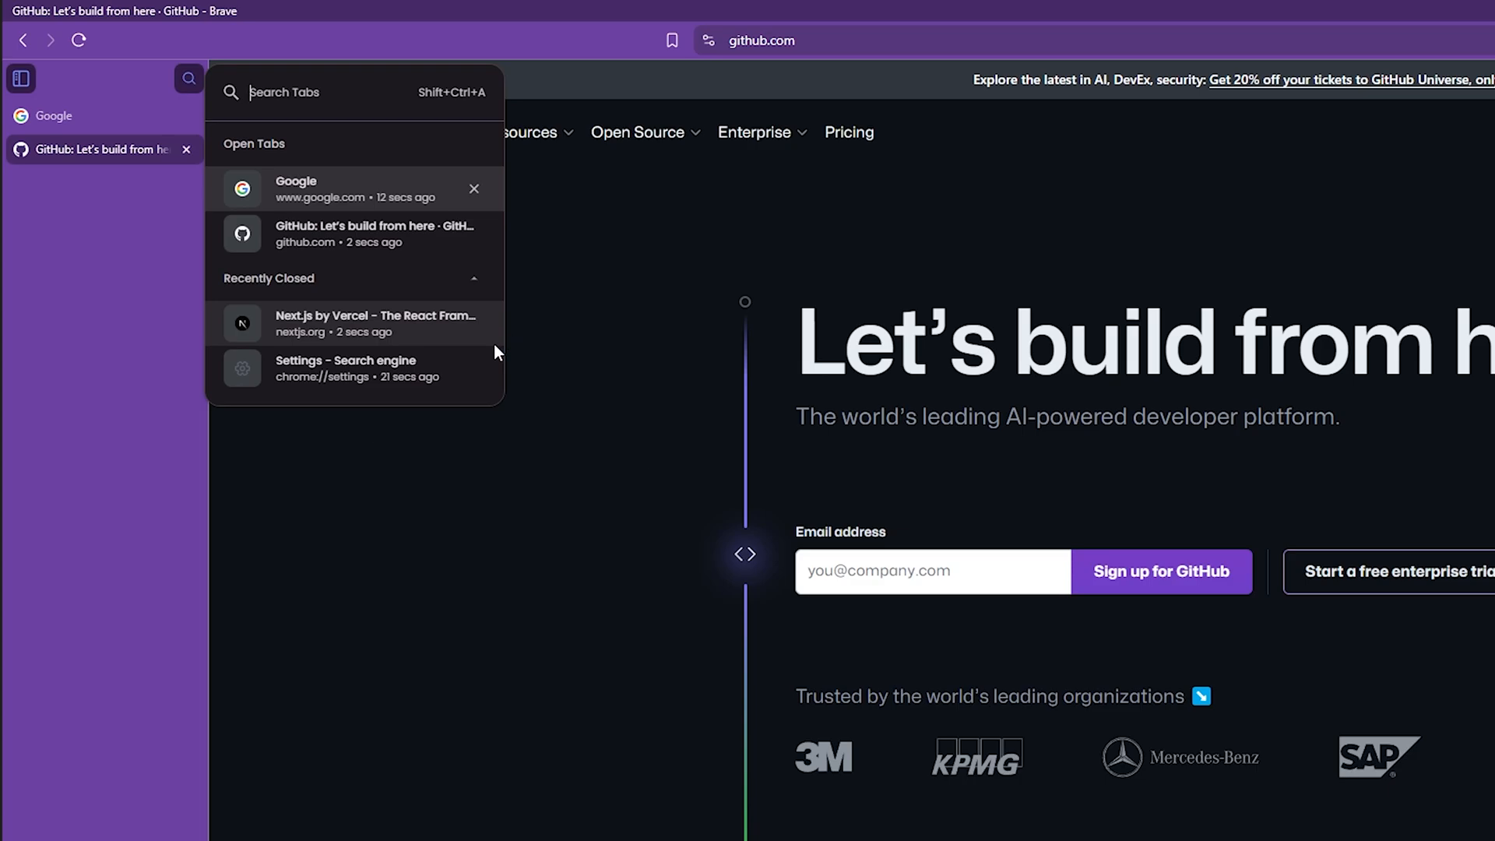
{"action": "type", "text": "nex"}
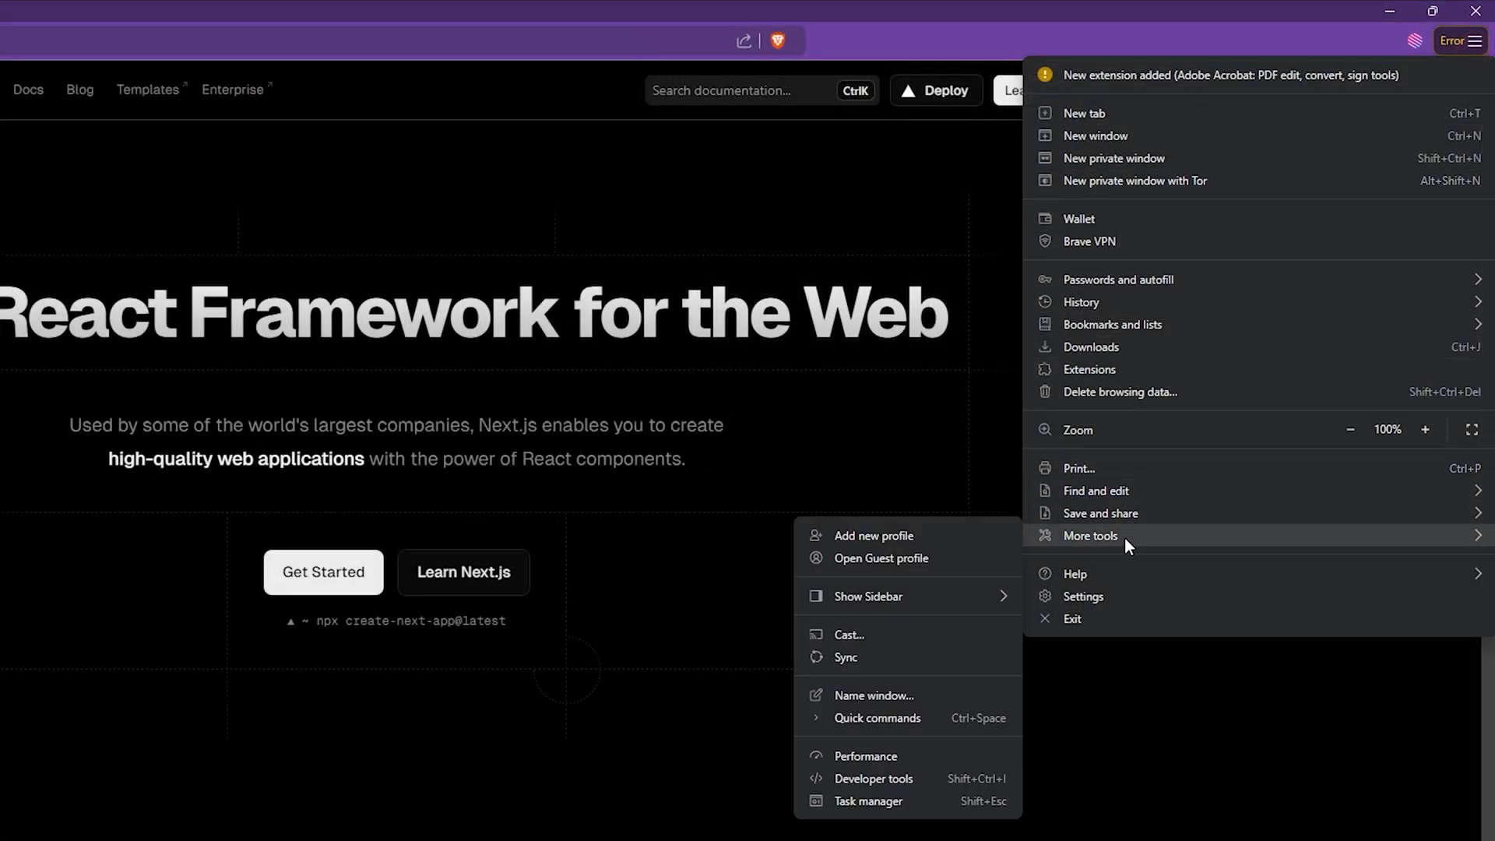
Add a 'Development' profile with the light blue swatch and view its Search engine settings.
{"action": "left_click", "coordinate": [874, 536]}
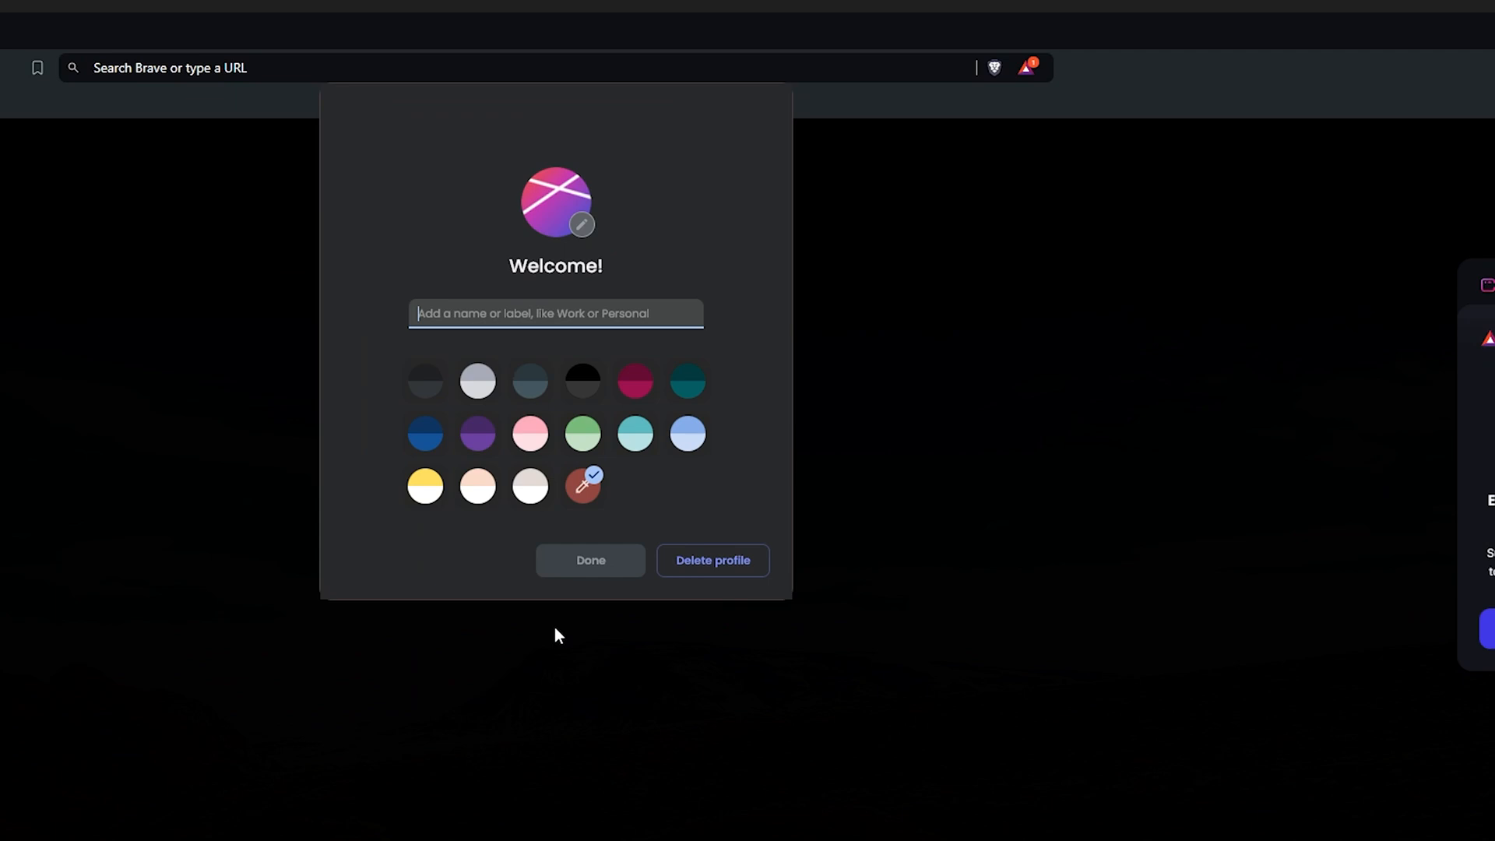
{"action": "type", "text": "Development"}
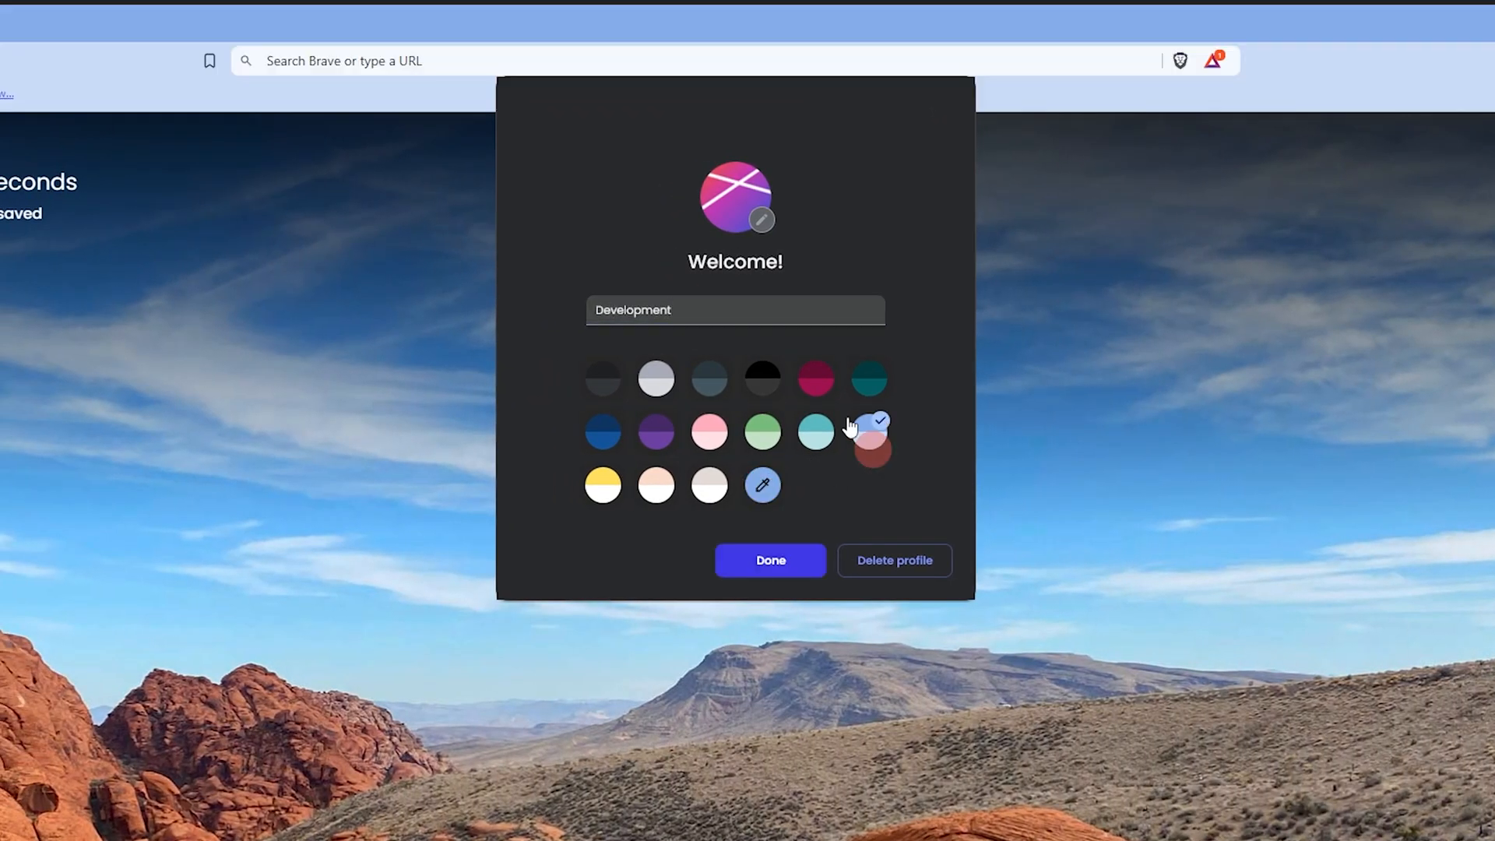
{"action": "left_click", "coordinate": [770, 559]}
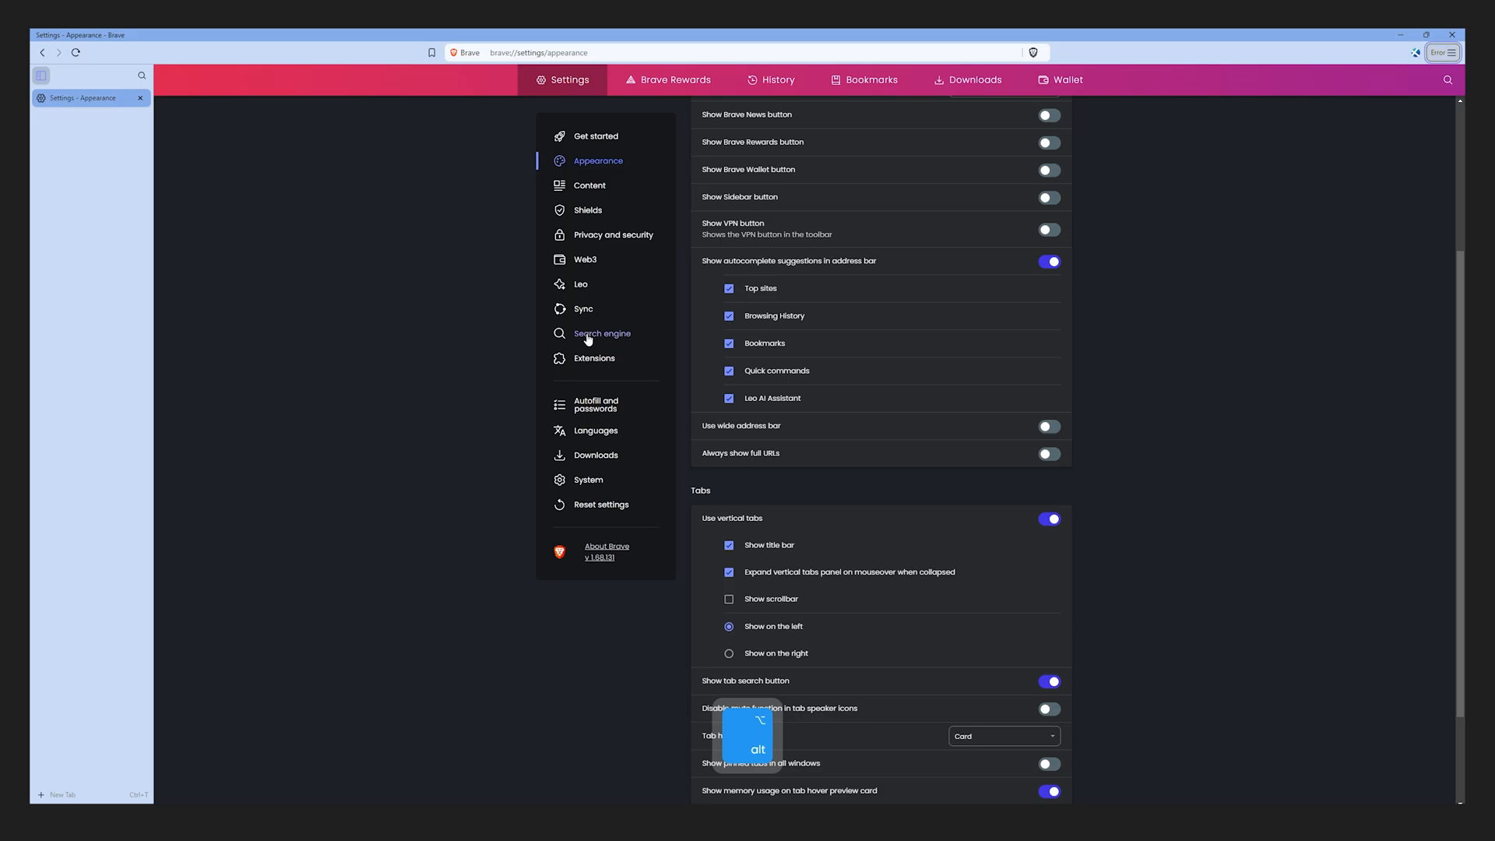
{"action": "left_click", "coordinate": [601, 333]}
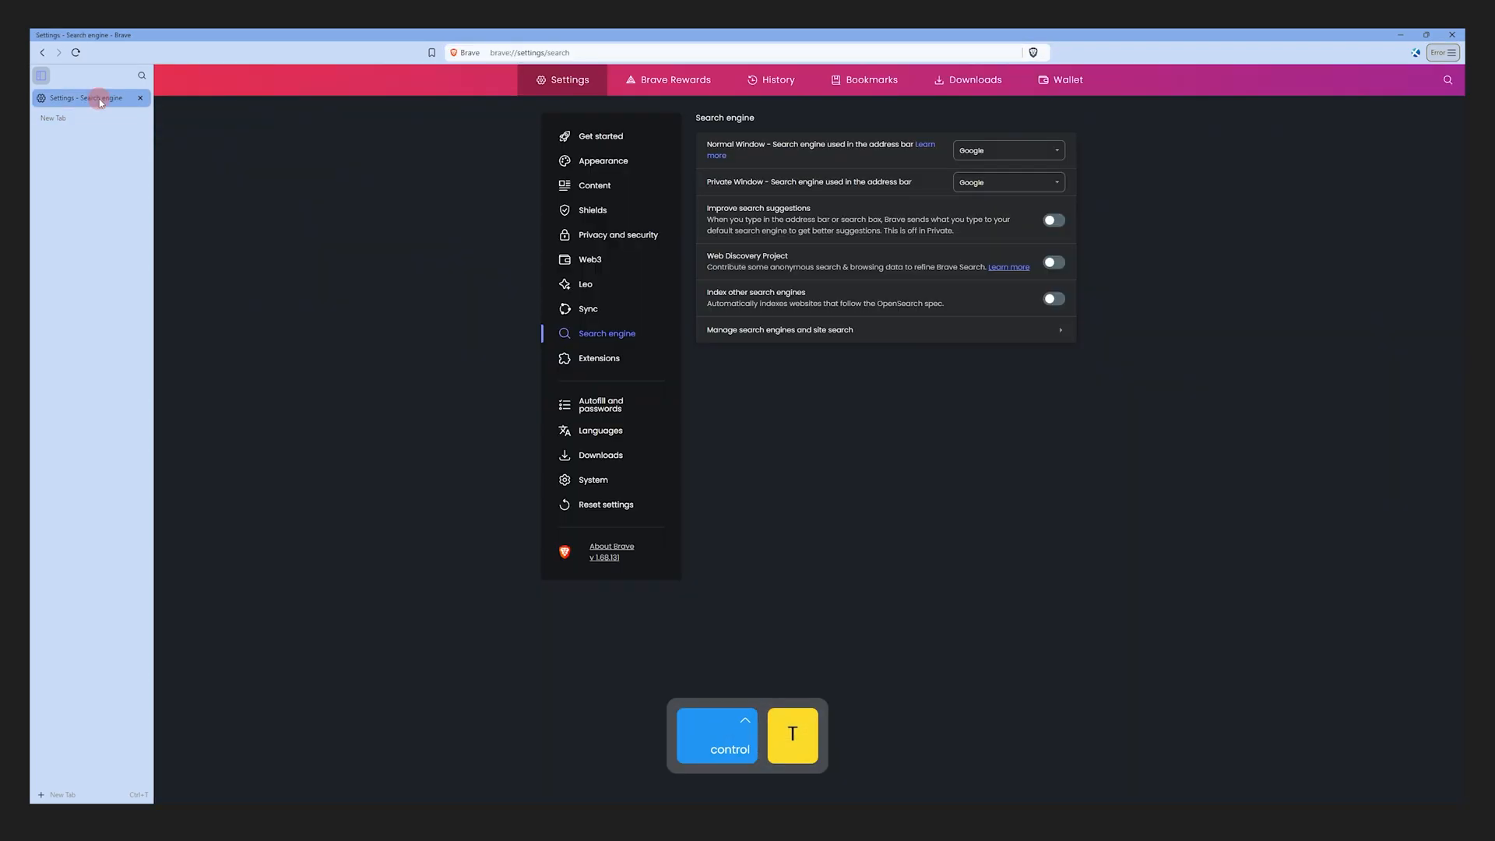